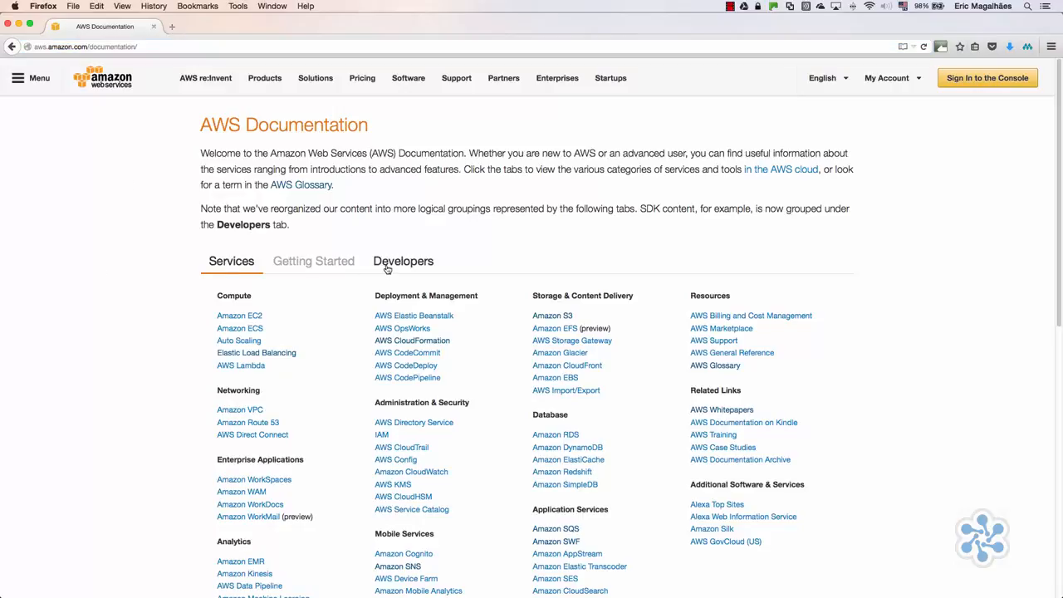
Step: Show the Developers category listing SDKs, mobile SDKs and command-line tools
click(404, 261)
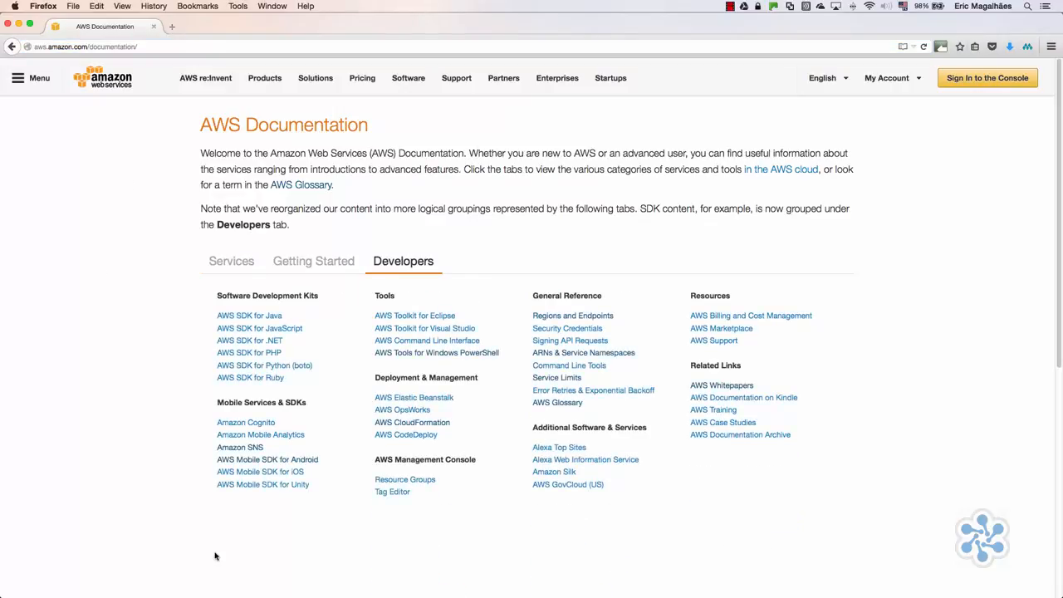